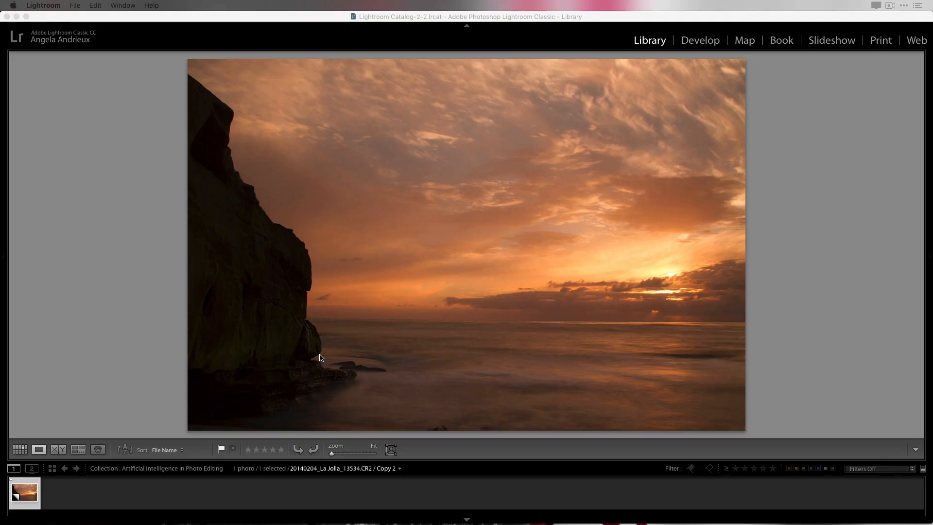
mouse_move(373, 337)
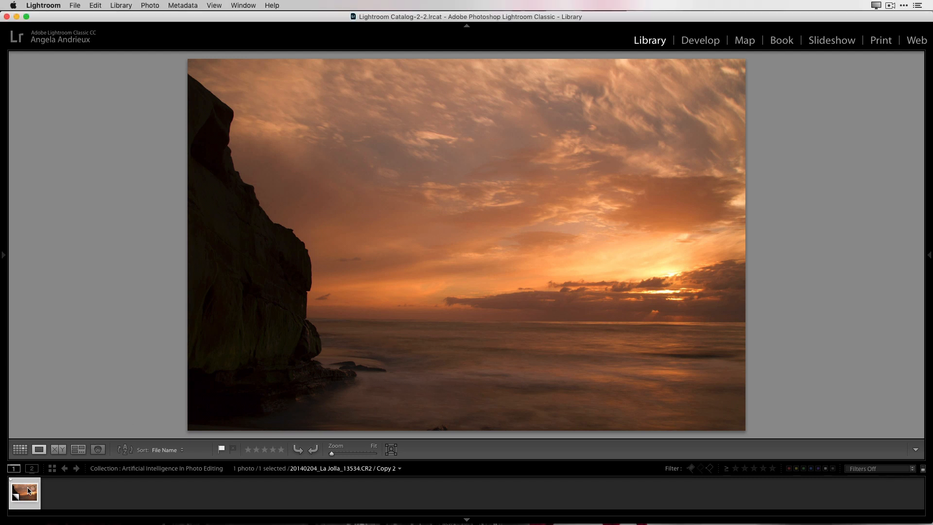
Create a virtual copy of the La Jolla sunset photo from its filmstrip thumbnail
right_click(24, 493)
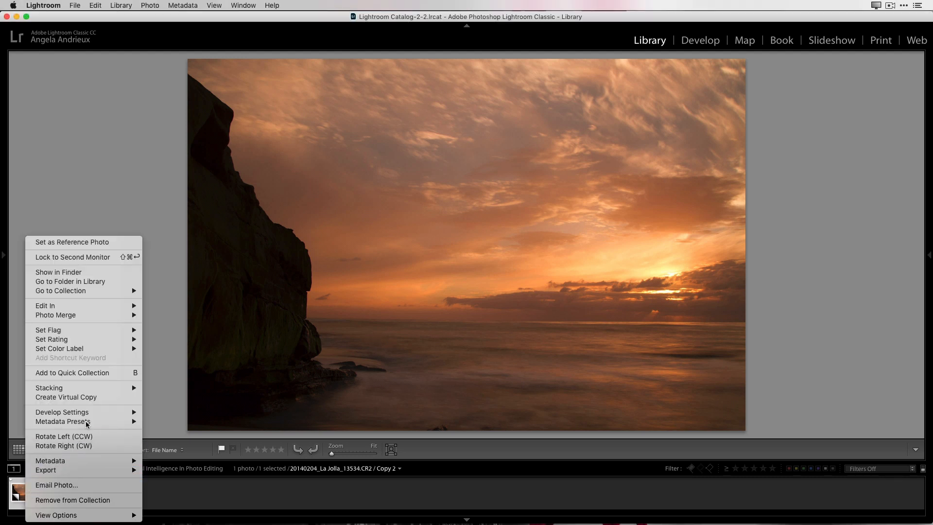
left_click(67, 397)
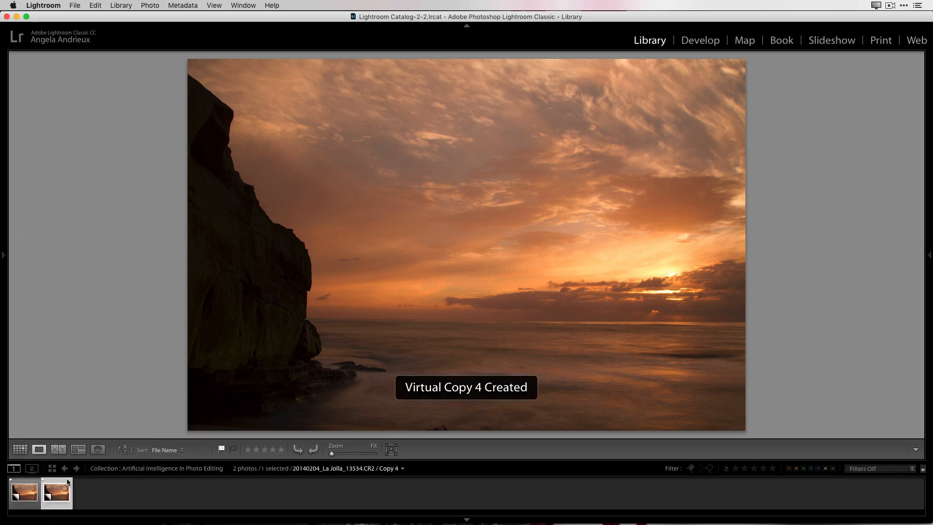
mouse_move(620, 249)
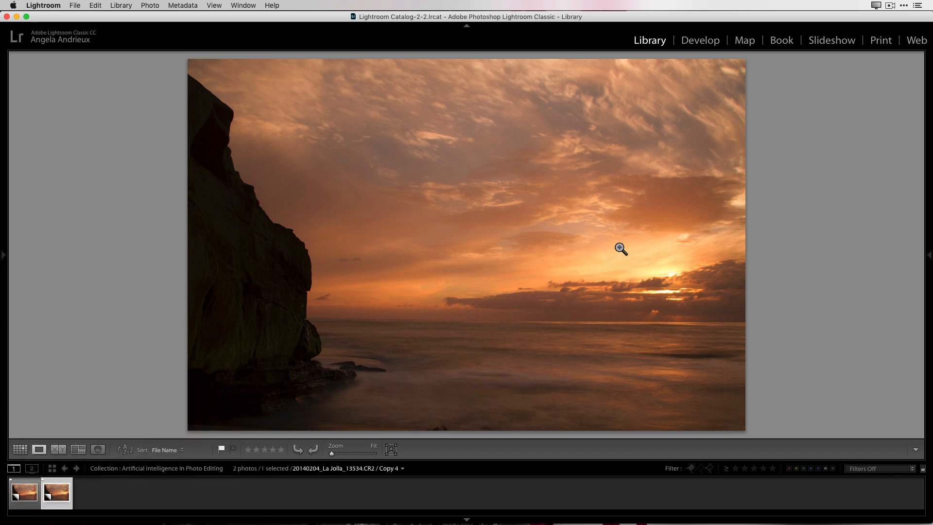
In Develop's Basic panel, apply Auto tone to the virtual copy
left_click(700, 40)
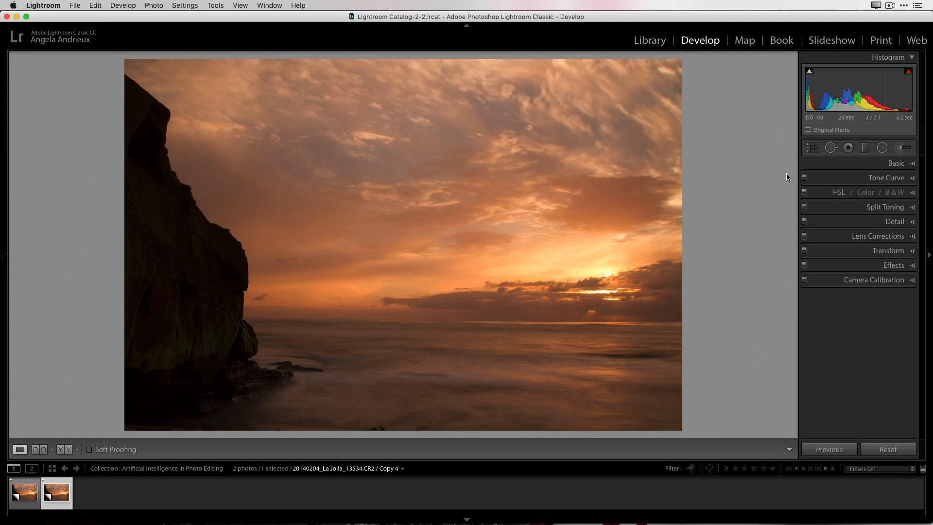
left_click(896, 164)
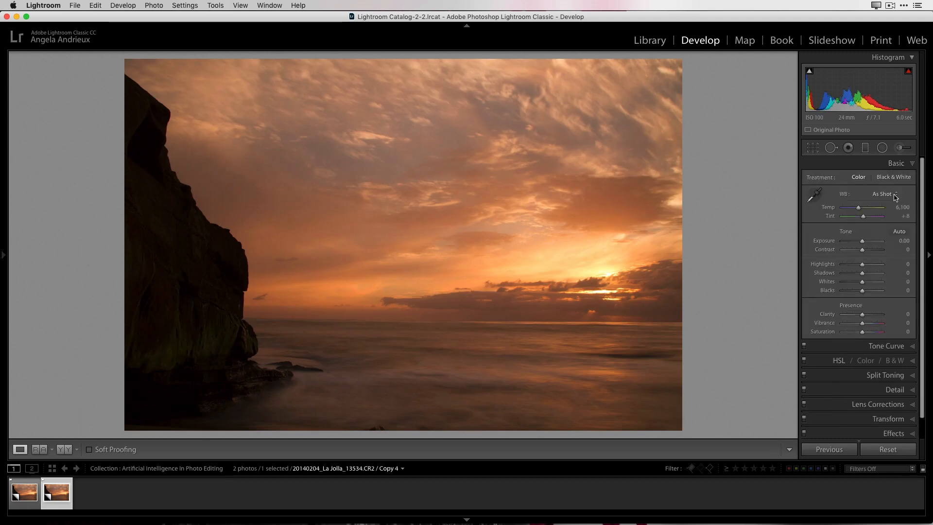
mouse_move(878, 233)
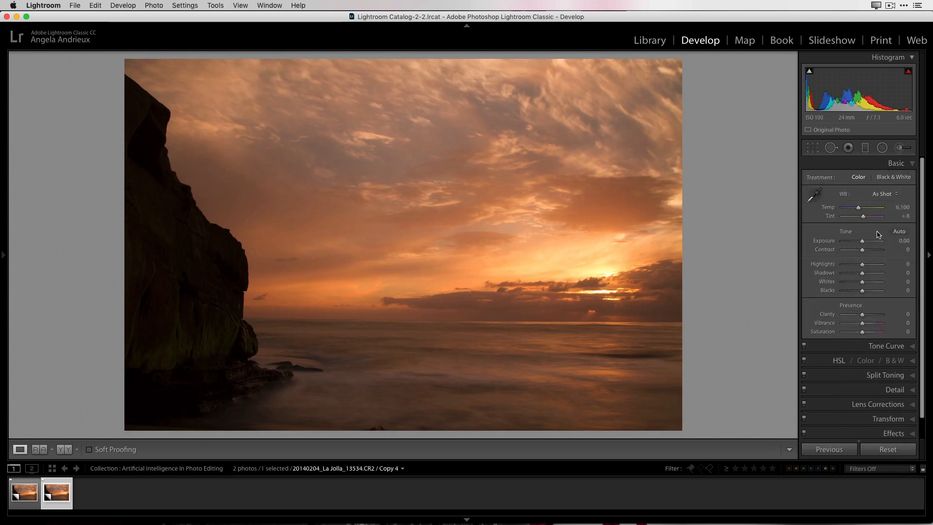
left_click(900, 230)
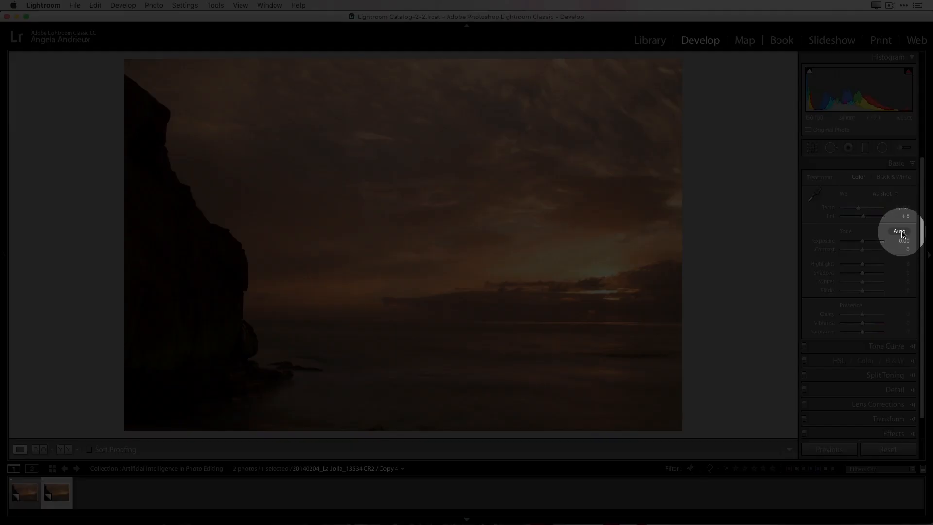
left_click(899, 232)
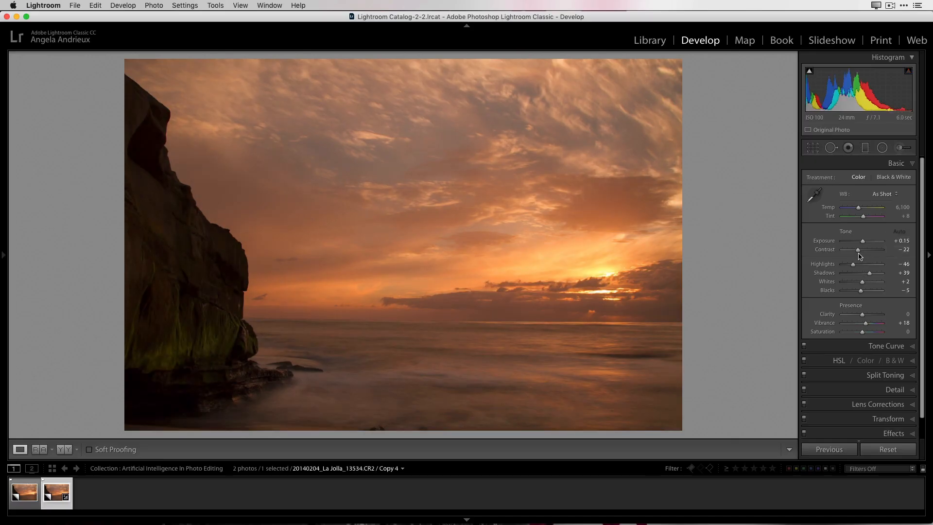
mouse_move(858, 273)
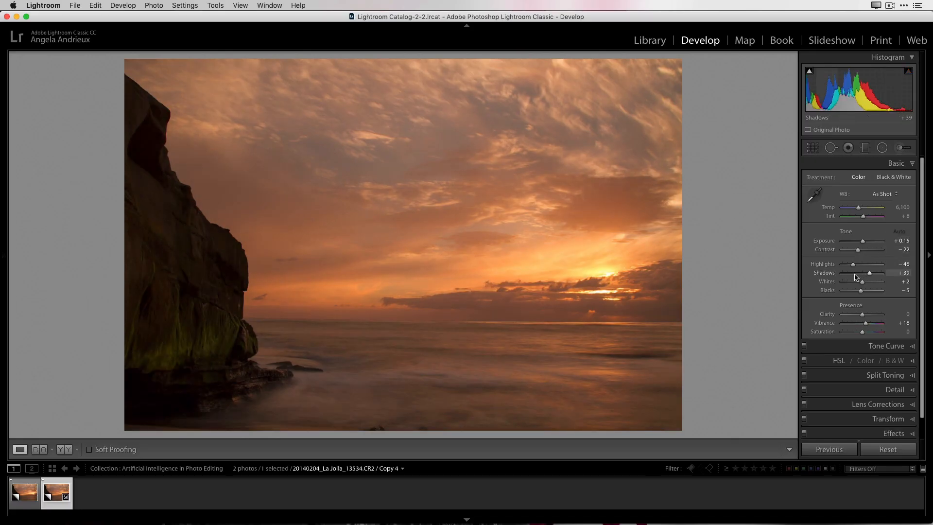
mouse_move(242, 348)
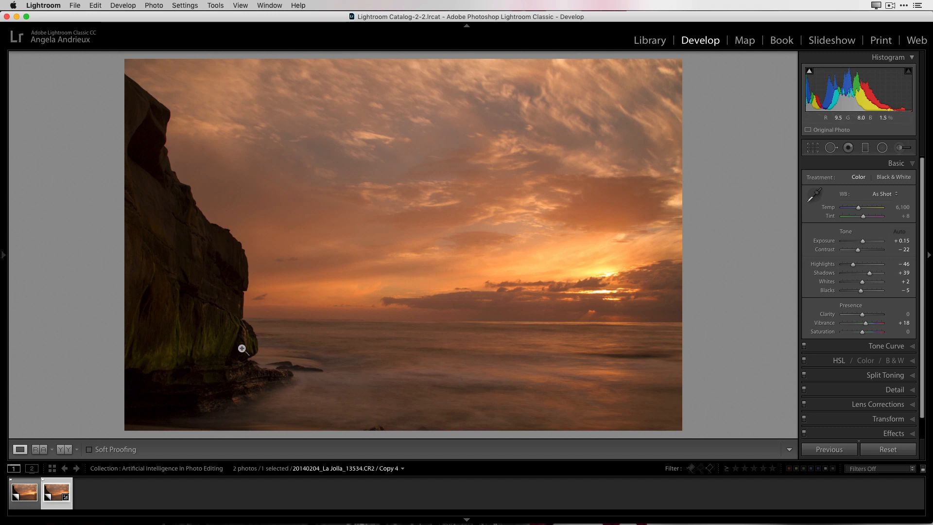
mouse_move(339, 398)
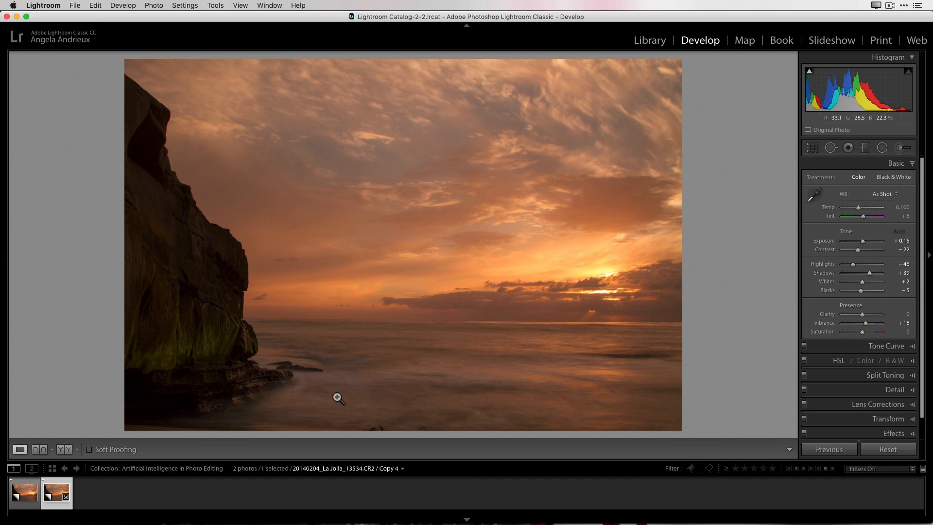
mouse_move(649, 40)
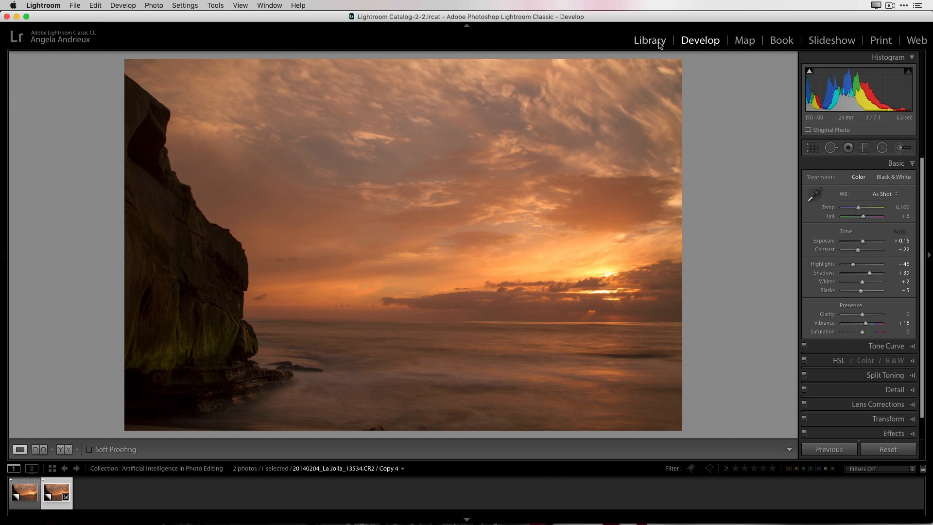
Compare the original and auto-toned copies side by side, then select only the first copy
left_click(650, 39)
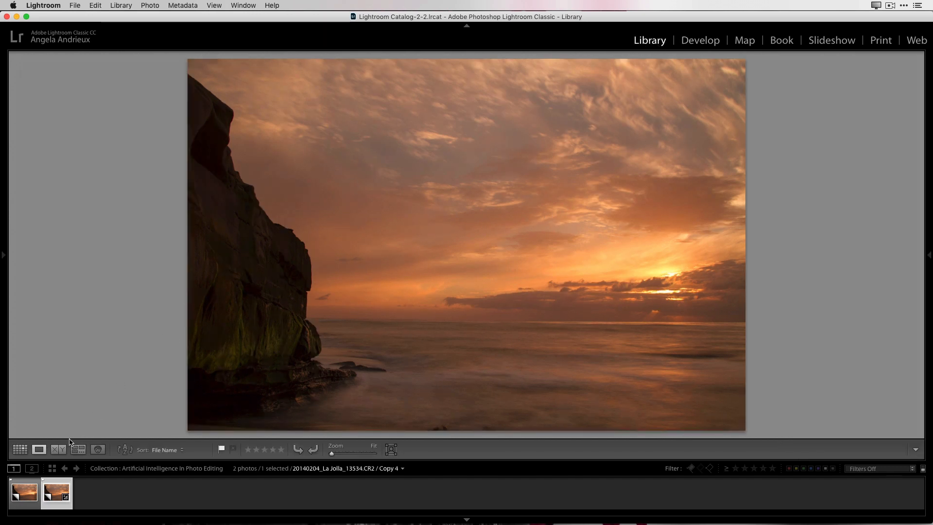
left_click(23, 493)
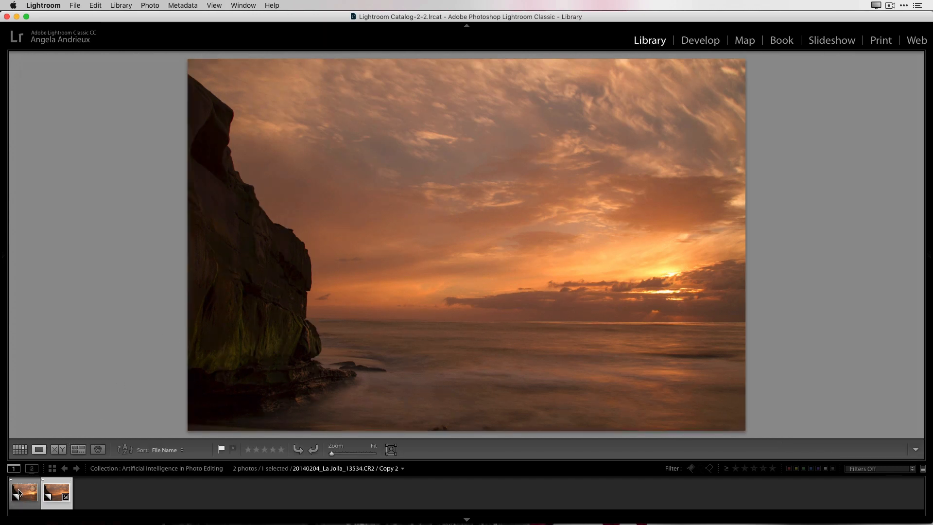
left_click(56, 493)
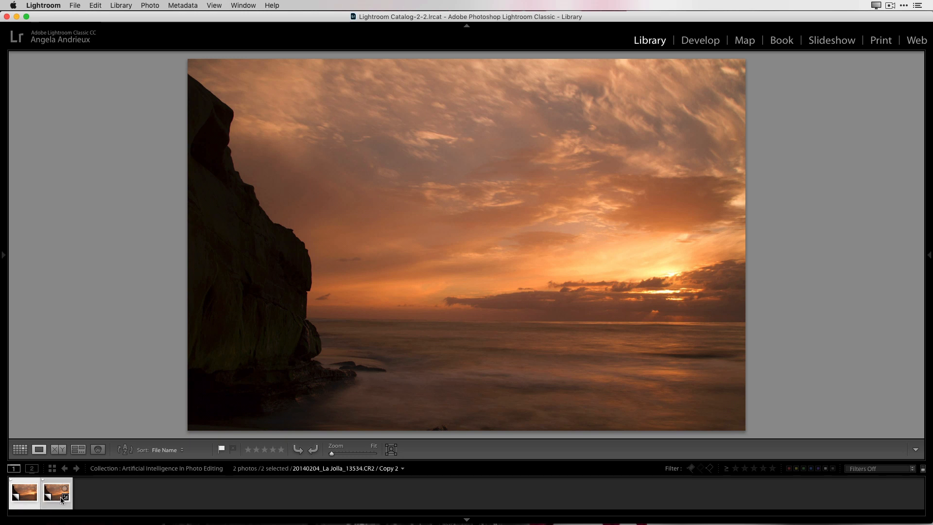
left_click(58, 449)
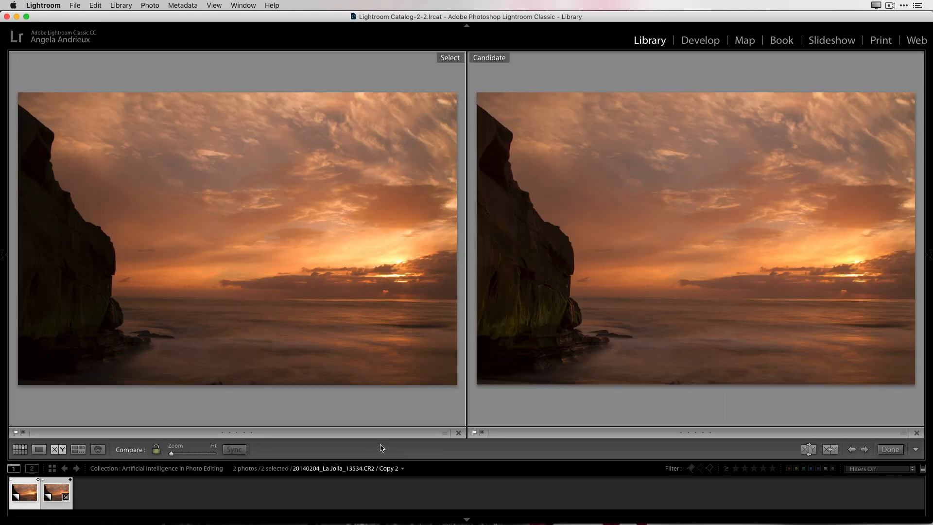
mouse_move(483, 443)
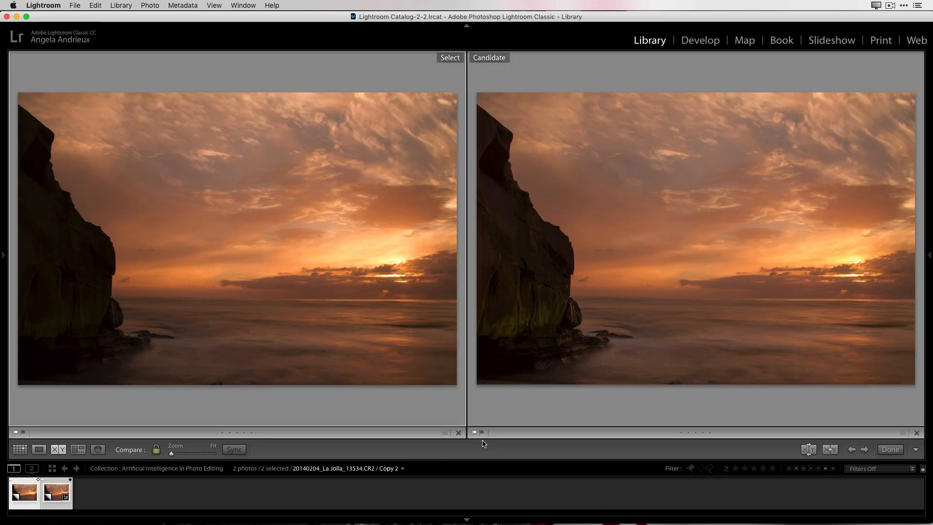
mouse_move(718, 228)
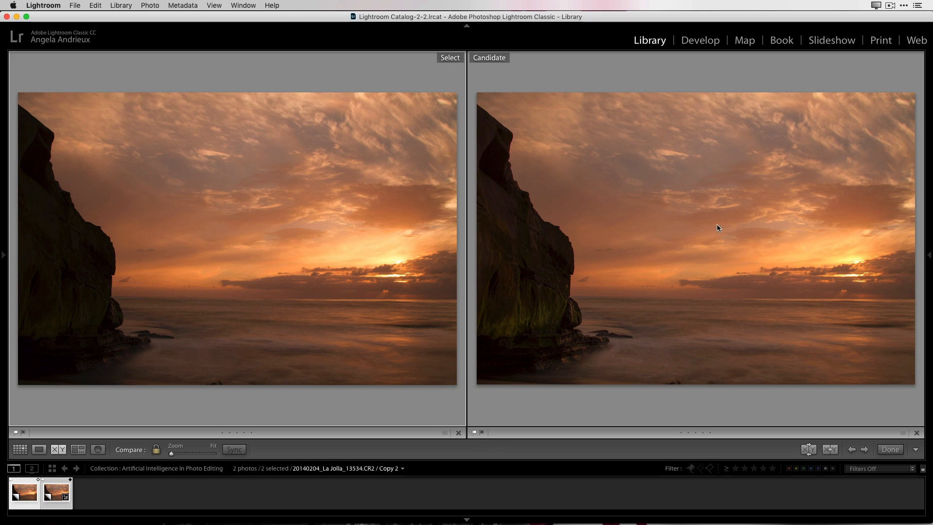
mouse_move(542, 309)
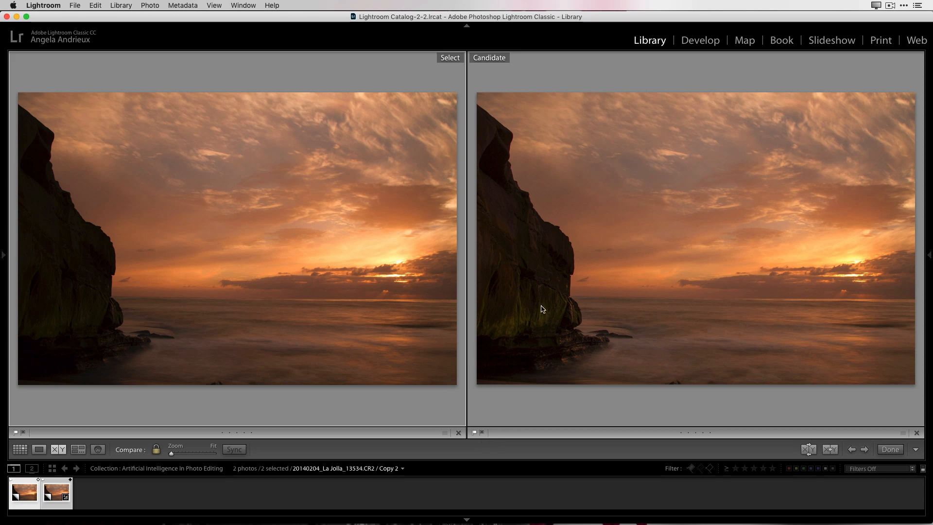
mouse_move(114, 361)
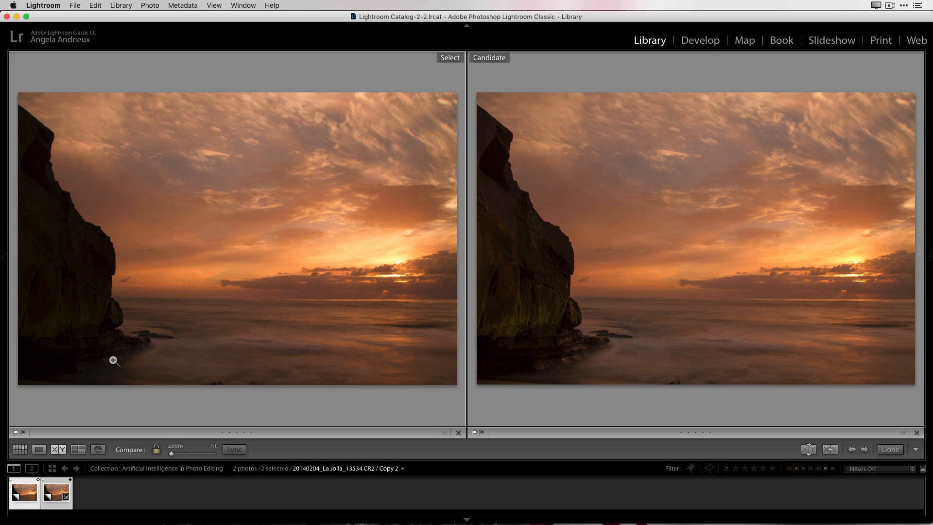
mouse_move(114, 343)
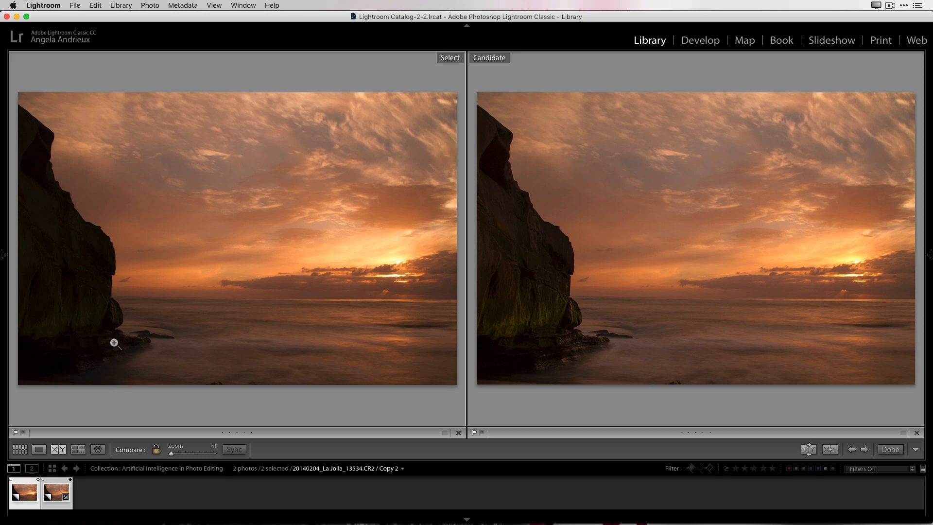
mouse_move(816, 357)
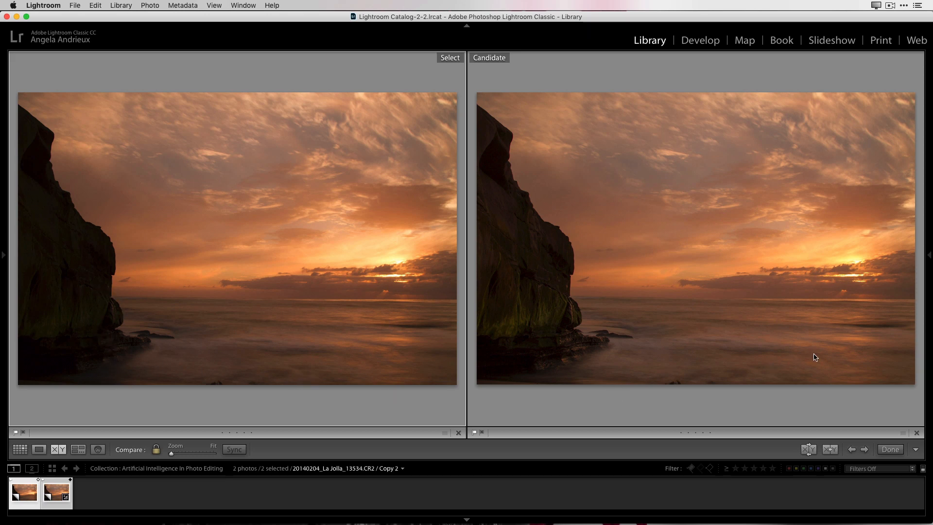
mouse_move(741, 355)
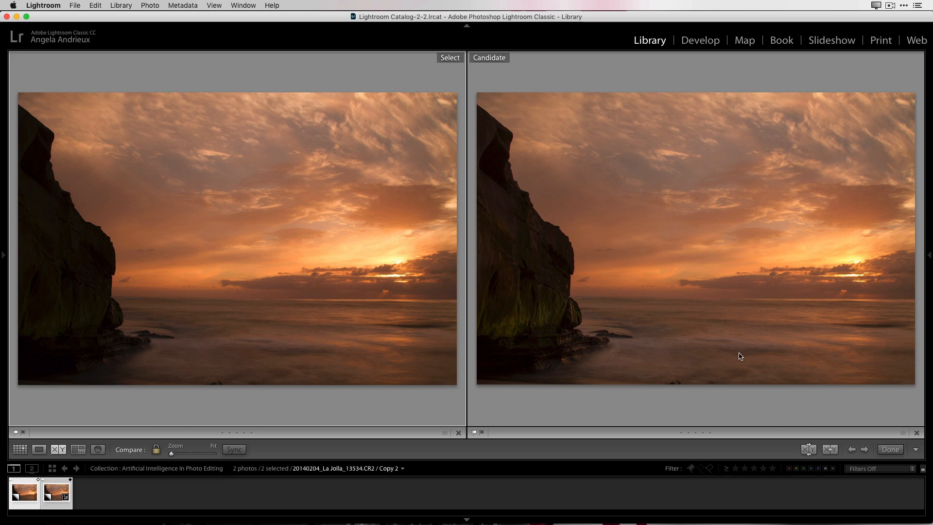
mouse_move(748, 355)
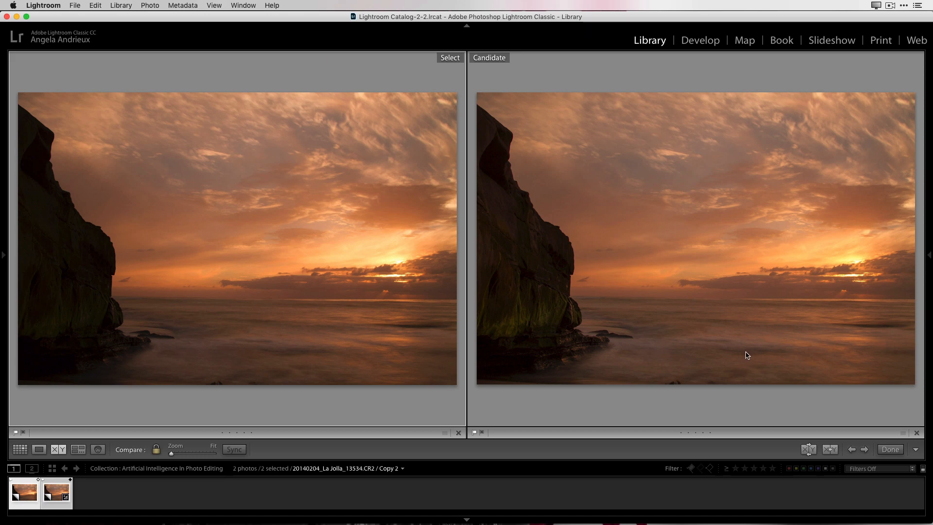
mouse_move(680, 366)
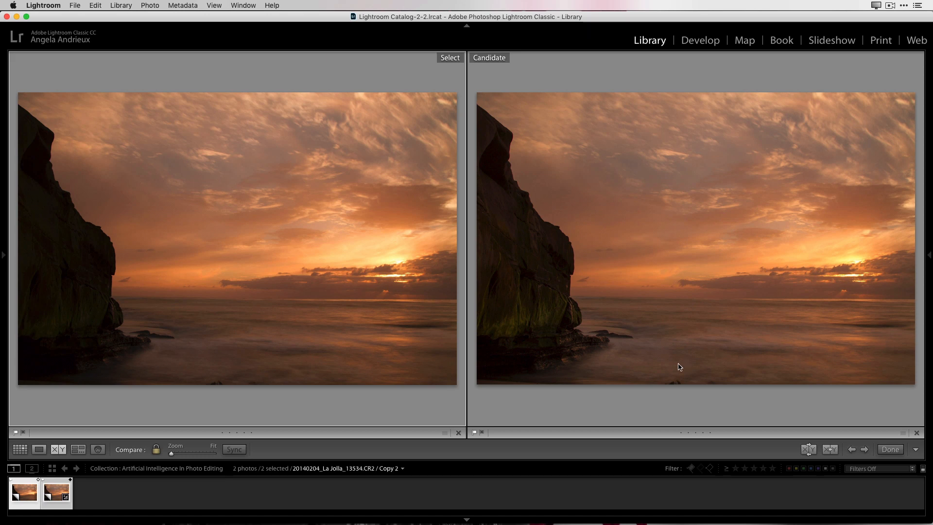
mouse_move(807, 431)
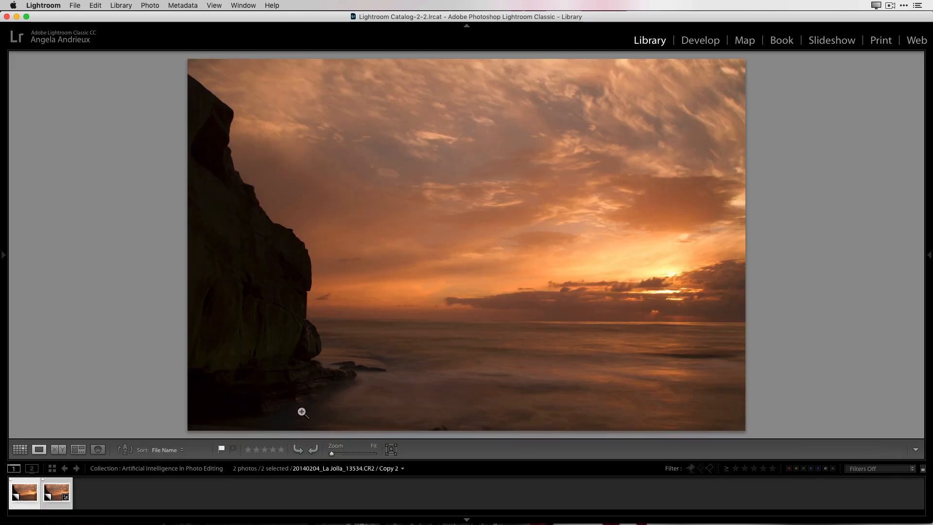
left_click(209, 491)
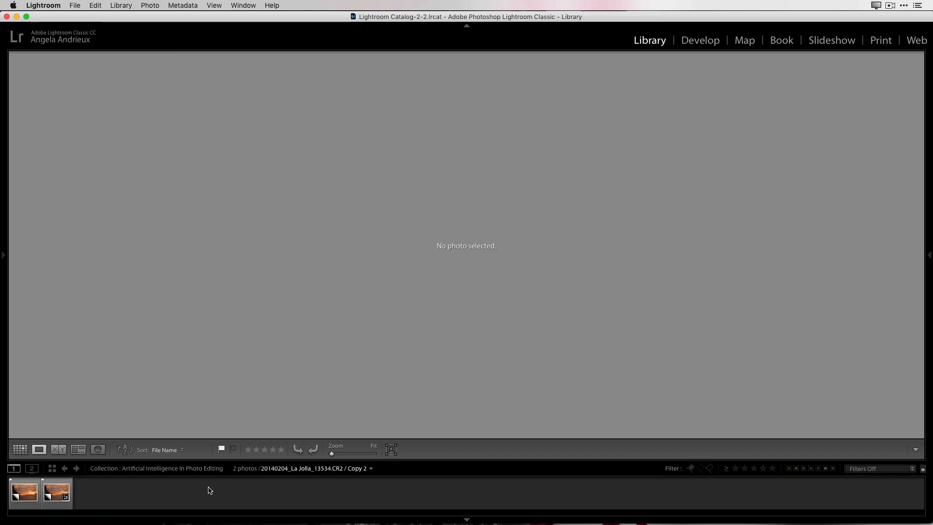
left_click(24, 493)
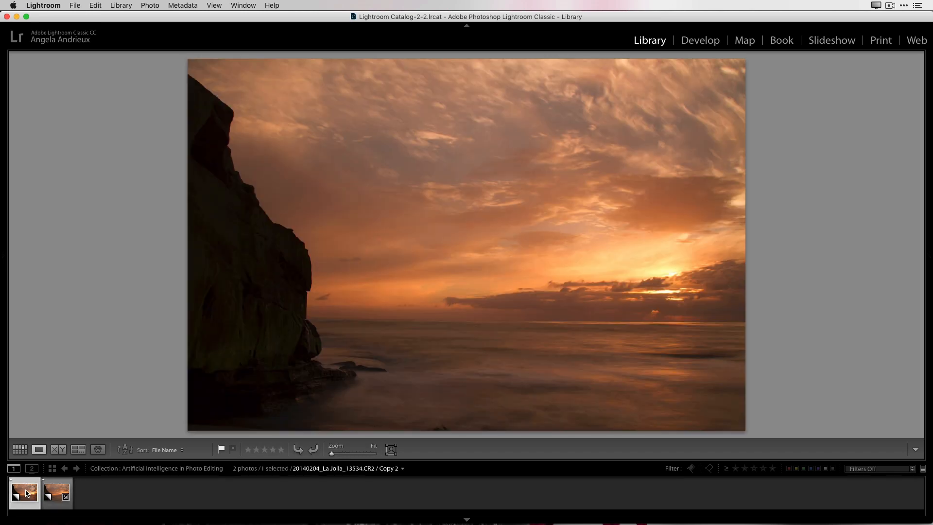
Export the first sunset copy to Luminar 2018, opening its source file
right_click(25, 492)
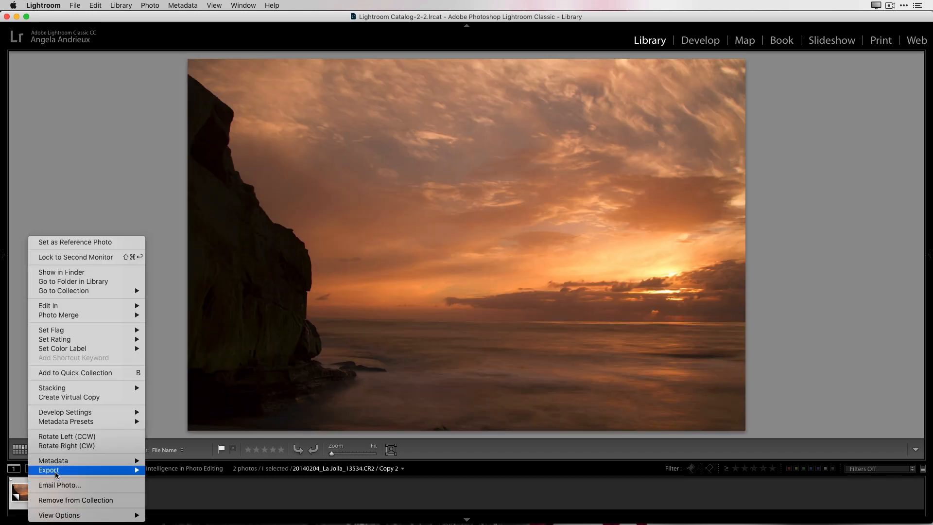
left_click(49, 470)
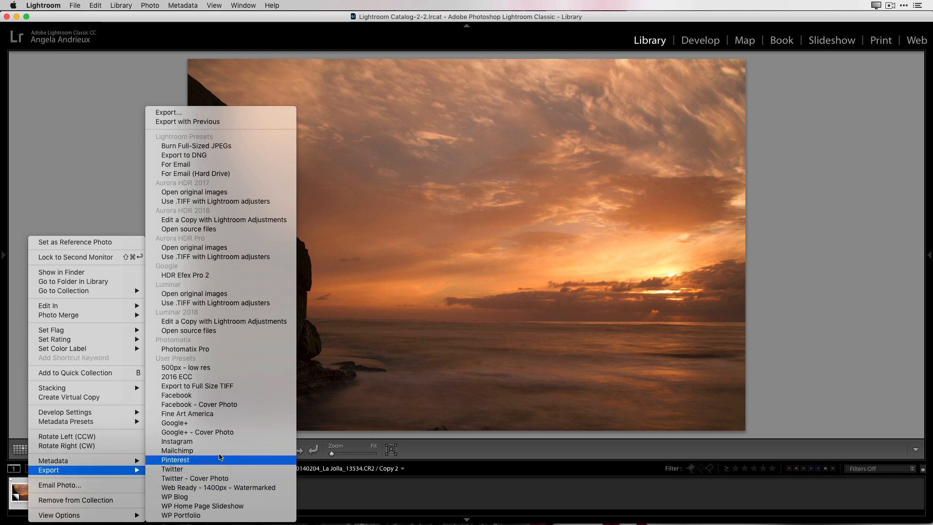
mouse_move(223, 318)
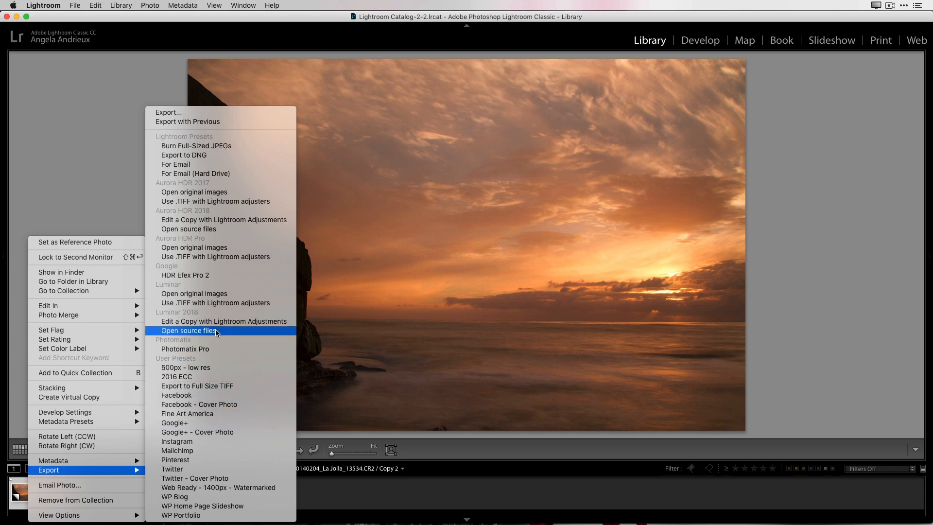
left_click(188, 331)
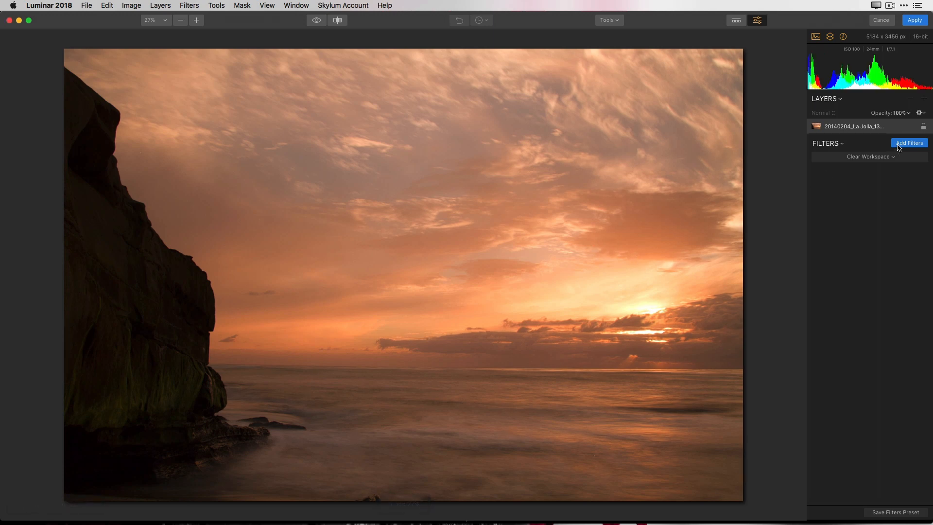
Add Luminar's Accent AI filter at Boost 50 and apply it back to Lightroom
left_click(908, 142)
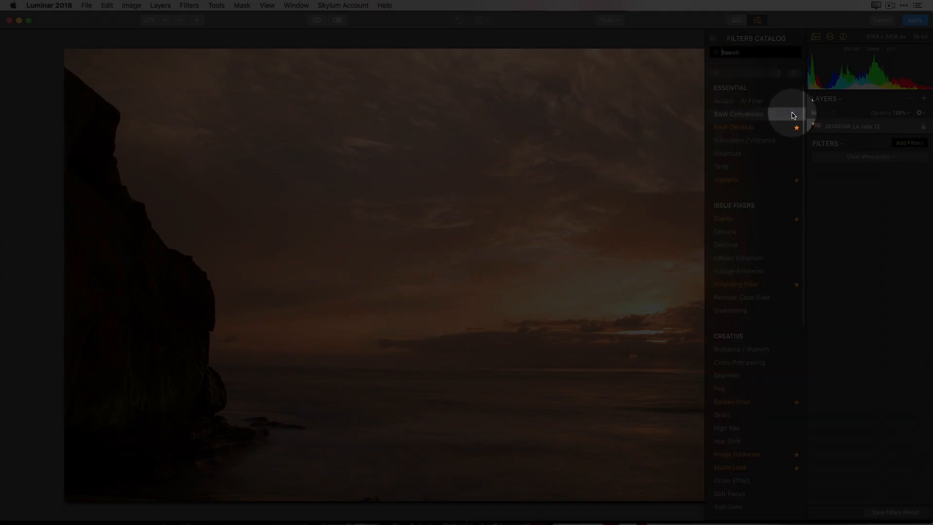
mouse_move(752, 100)
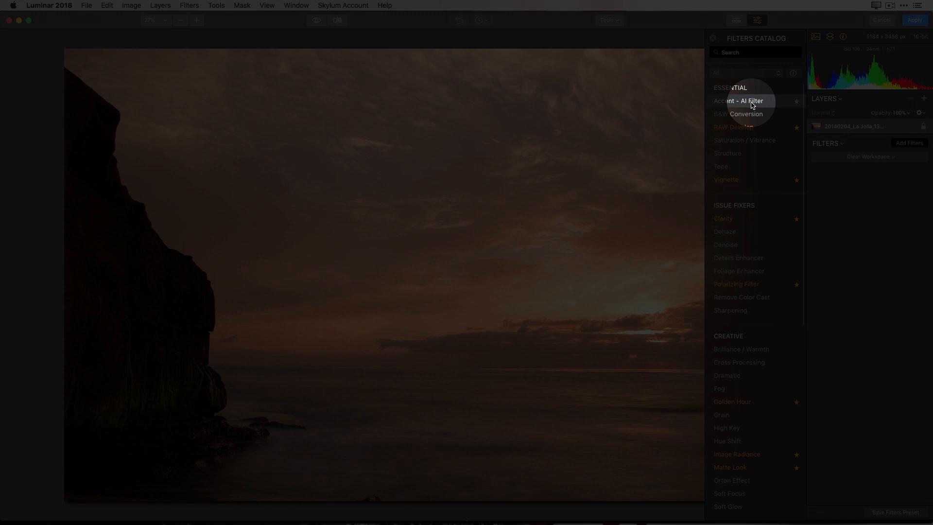
left_click(738, 101)
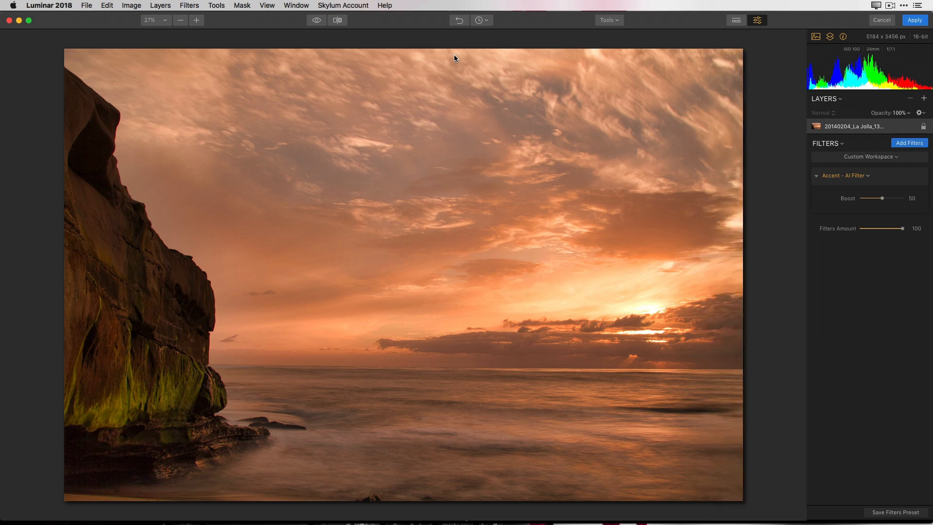
left_click(316, 20)
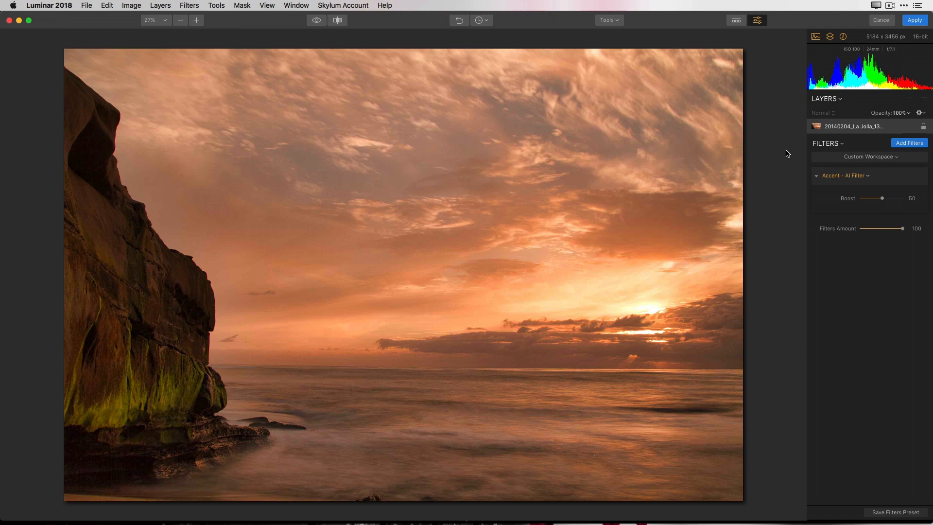
left_click(914, 20)
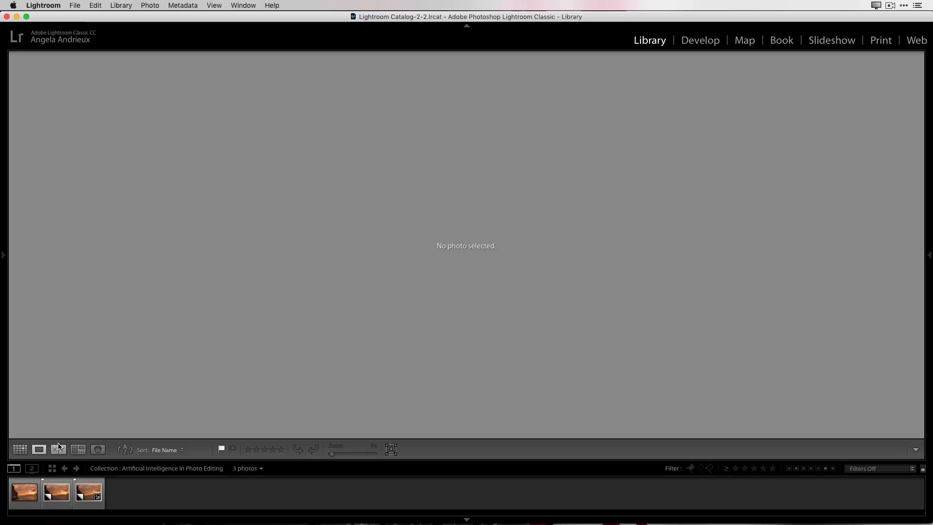
Select the newest copy and the Luminar-edited copy, then view them in Compare
left_click(88, 492)
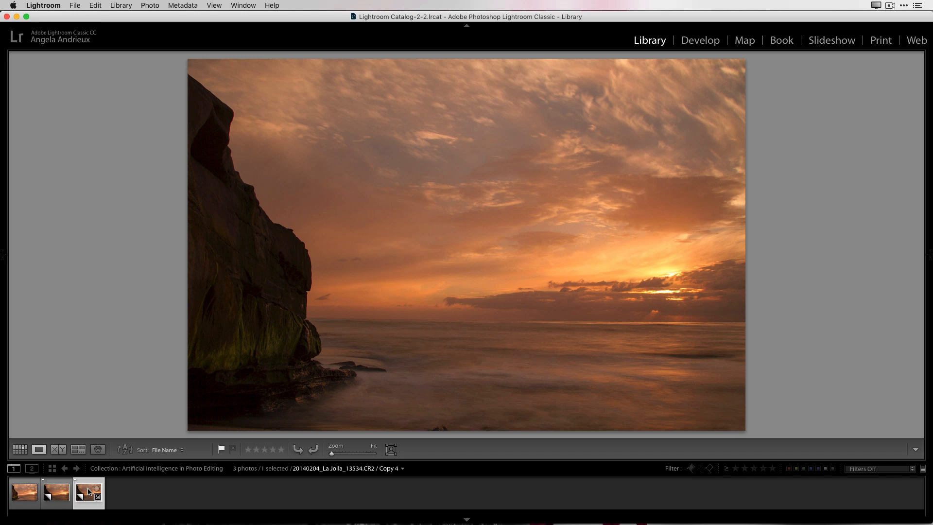
mouse_move(88, 492)
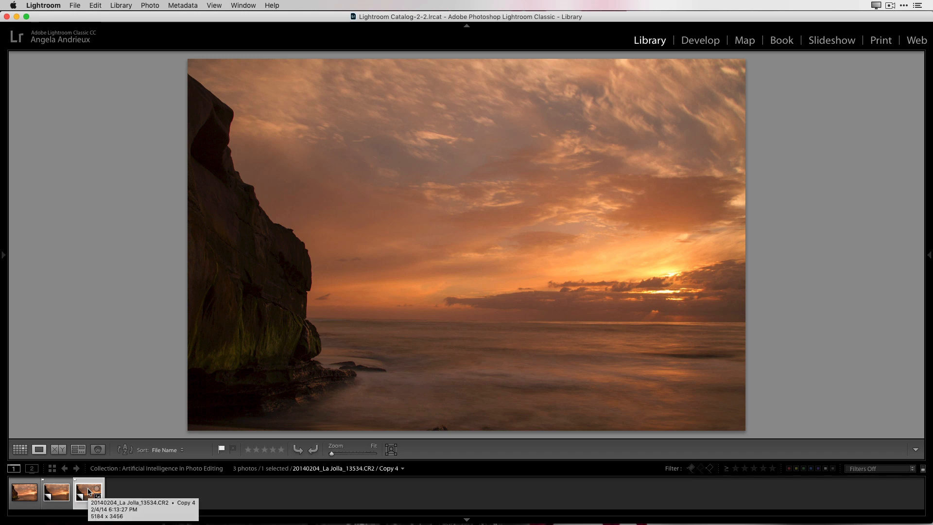
left_click(24, 492)
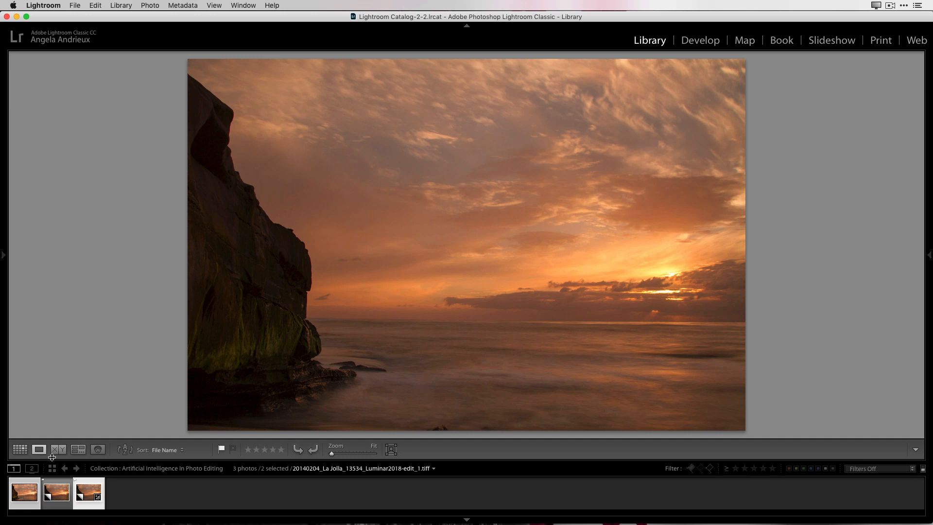
left_click(58, 449)
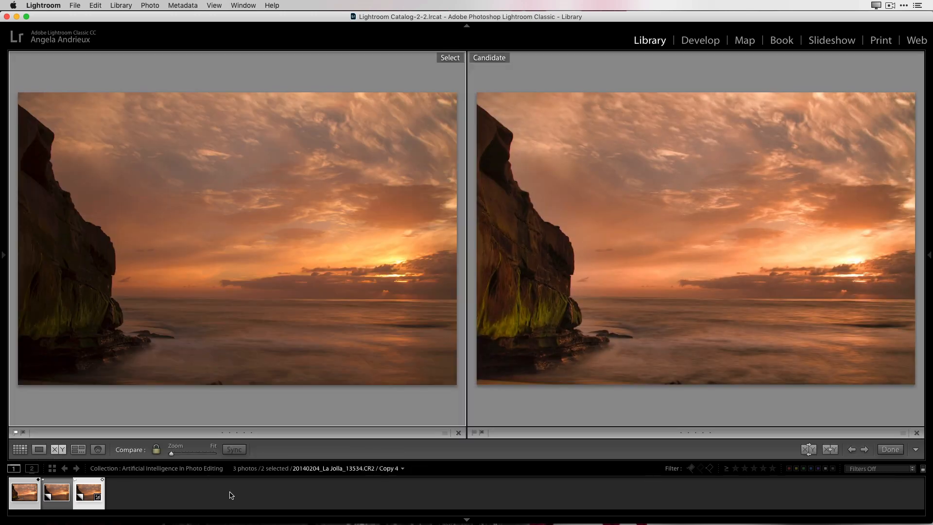
mouse_move(267, 363)
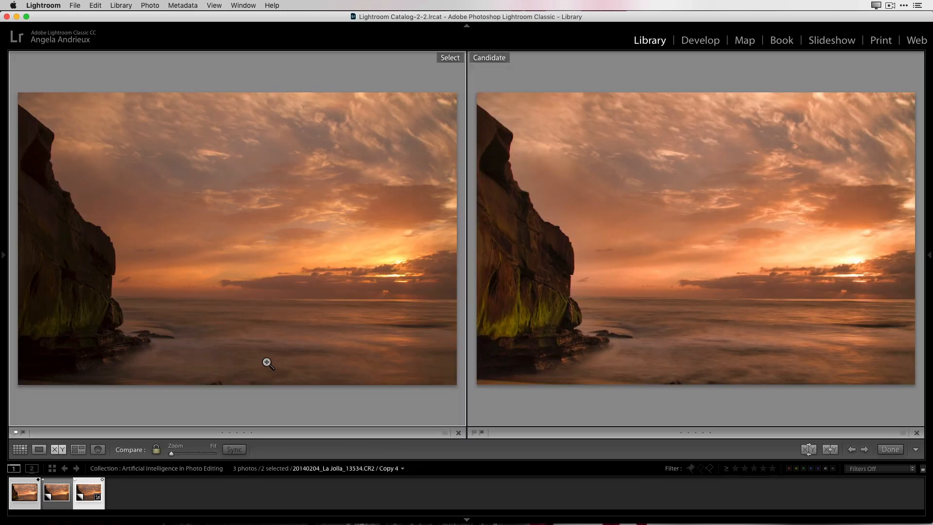
mouse_move(212, 292)
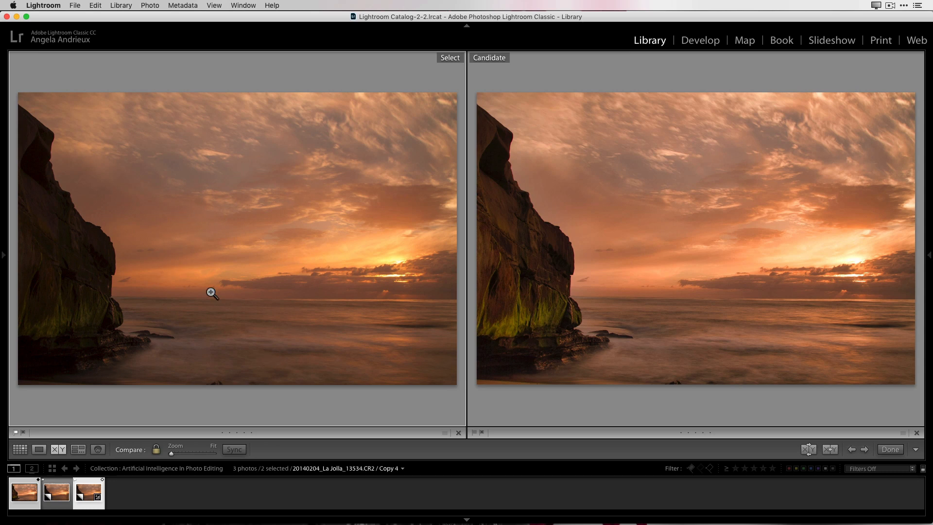
mouse_move(553, 317)
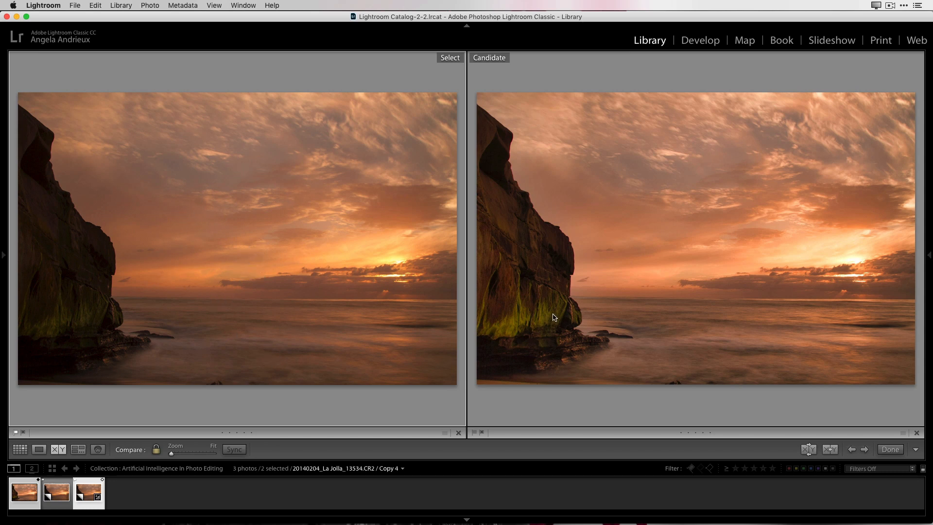
mouse_move(706, 323)
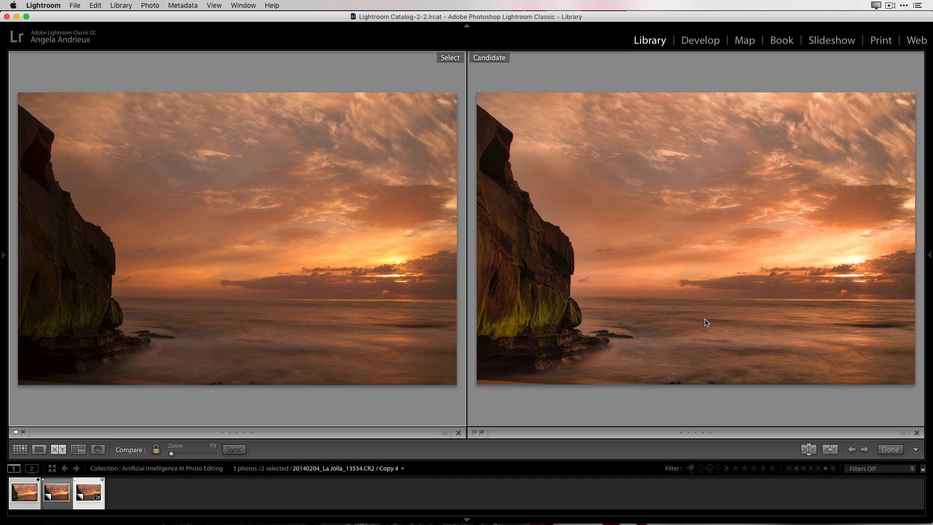
mouse_move(721, 328)
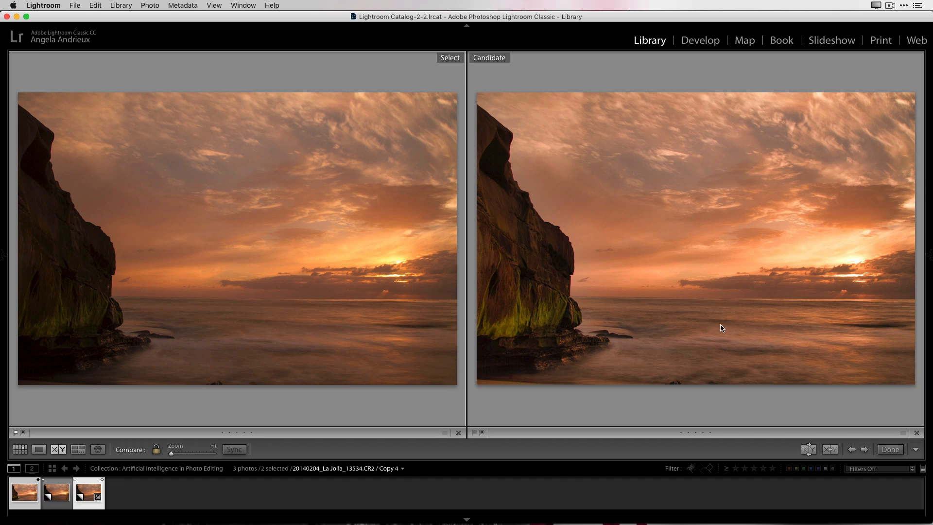
mouse_move(495, 182)
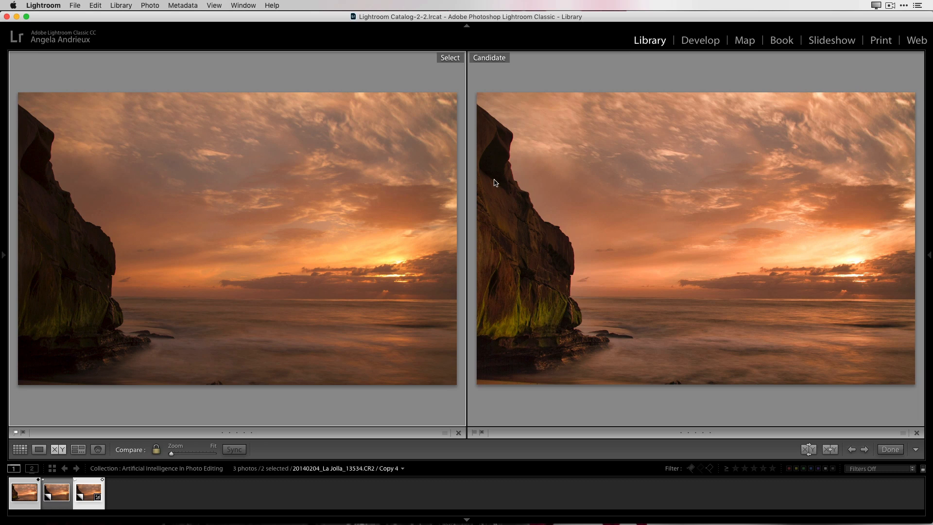
mouse_move(617, 173)
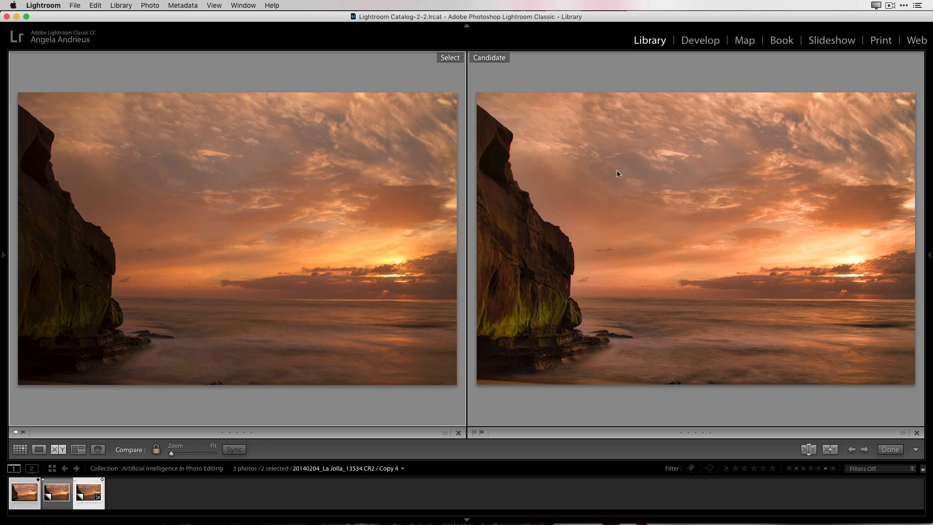
mouse_move(742, 332)
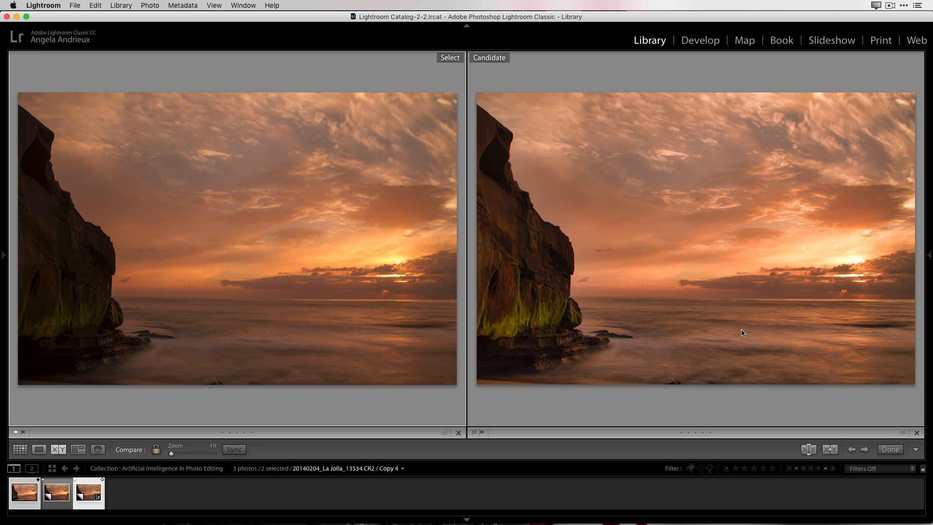
mouse_move(689, 329)
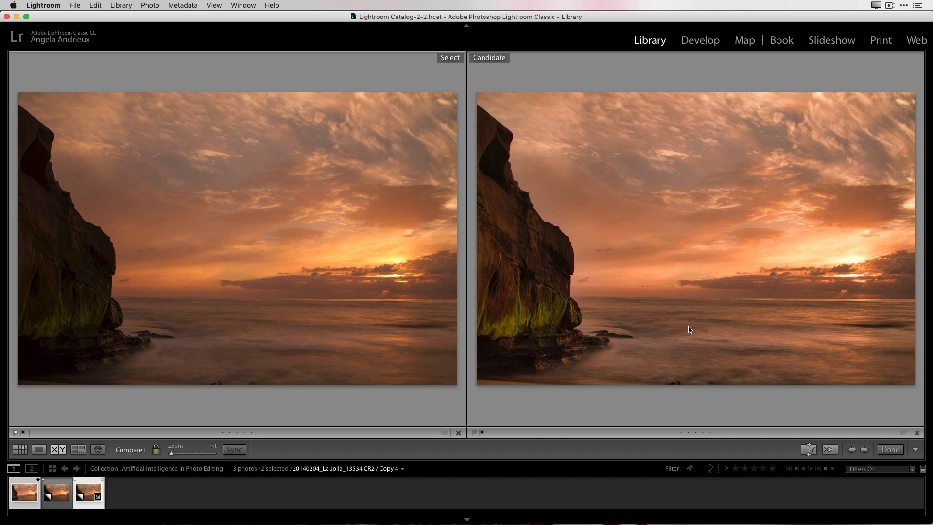
mouse_move(772, 360)
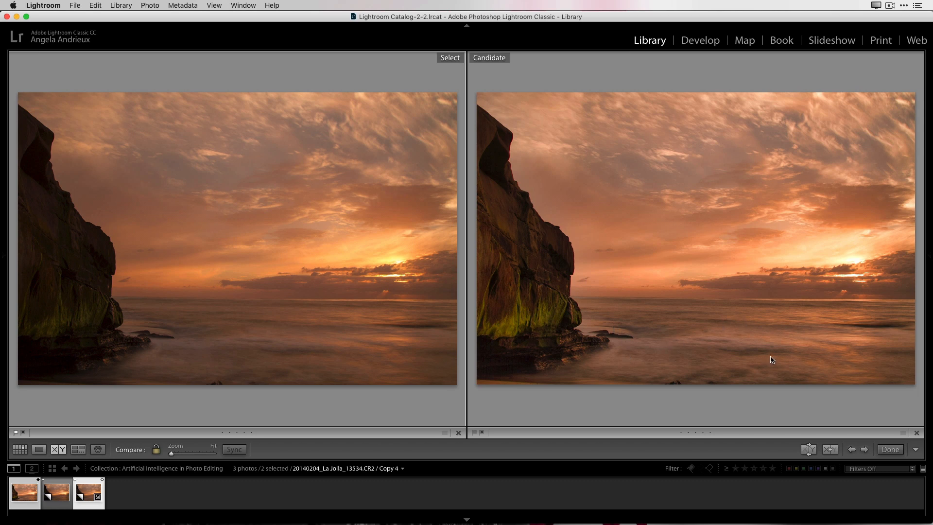
mouse_move(777, 359)
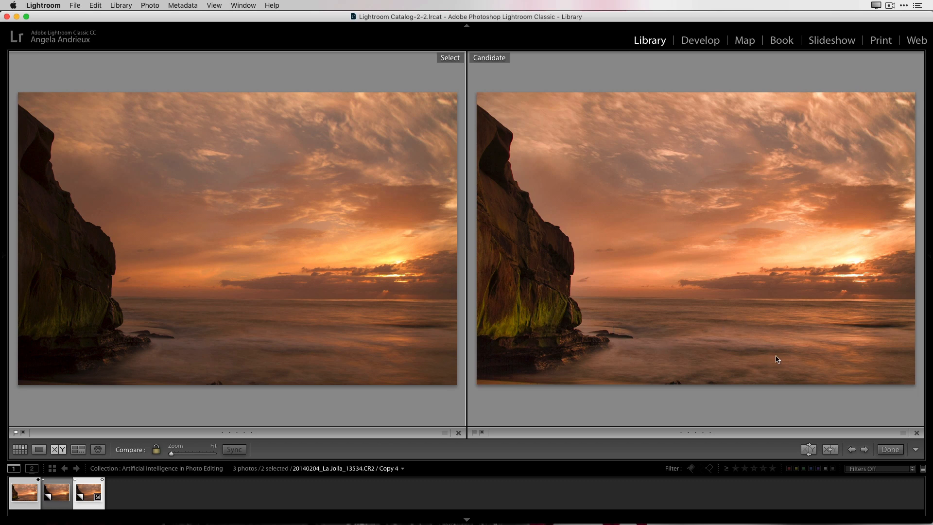